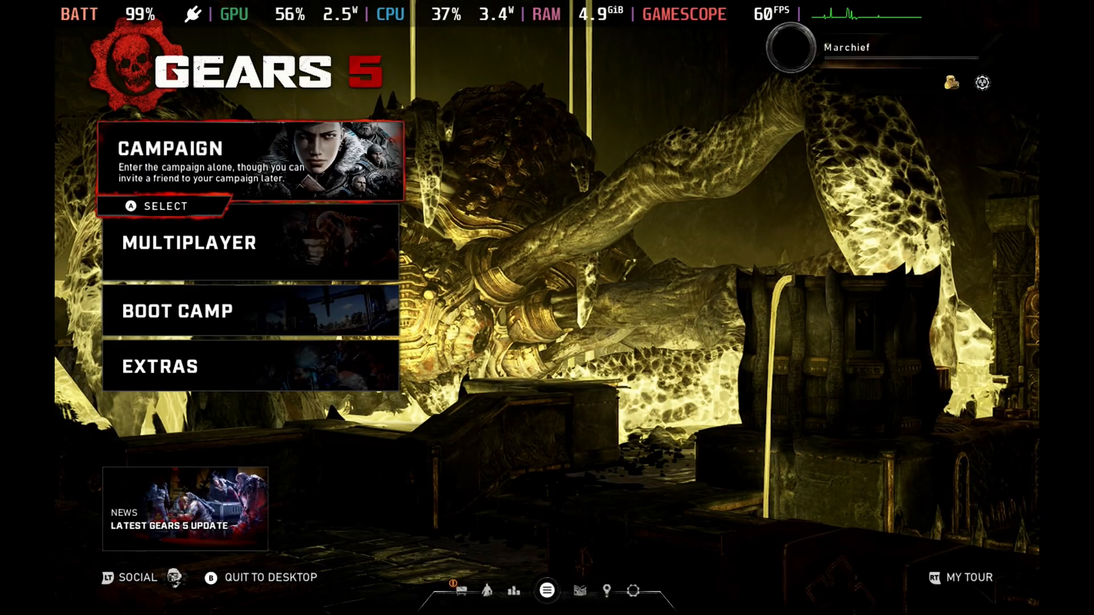
# - Choose Multiplayer, then Horde, from the Gears 5 main menu
pyautogui.click(190, 242)
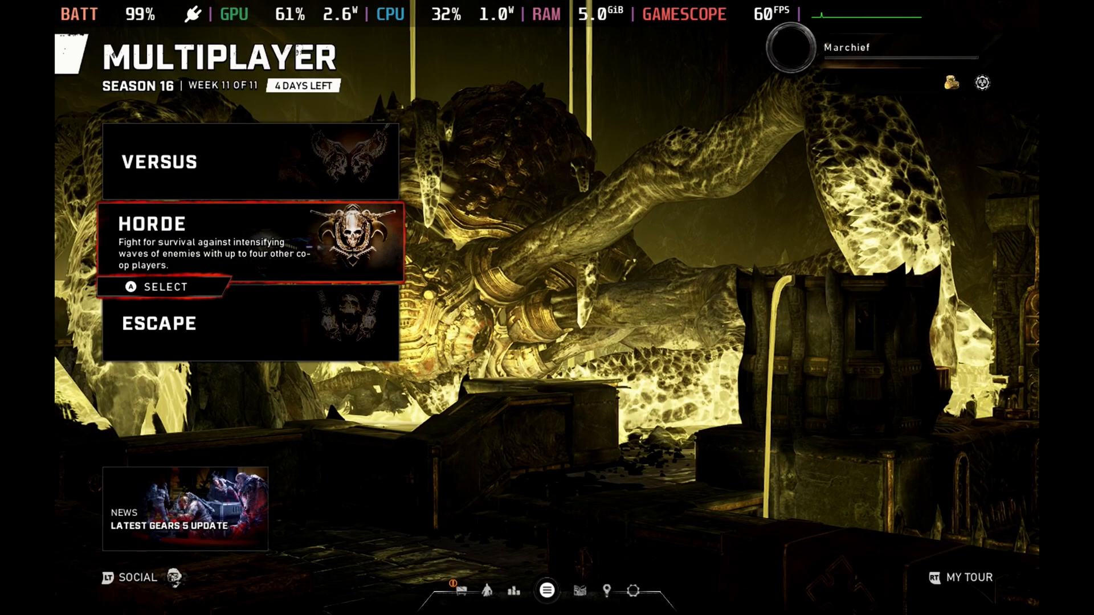
pyautogui.click(166, 286)
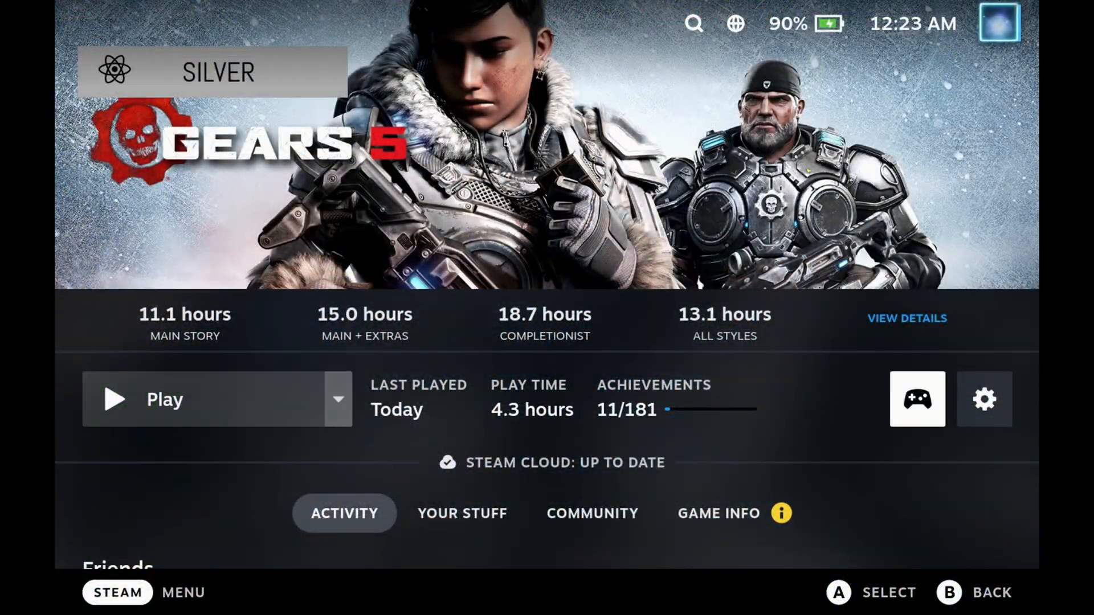
# - Set Gears 5's compatibility tool to Proton 7.0-6 in its Steam properties
pyautogui.click(983, 399)
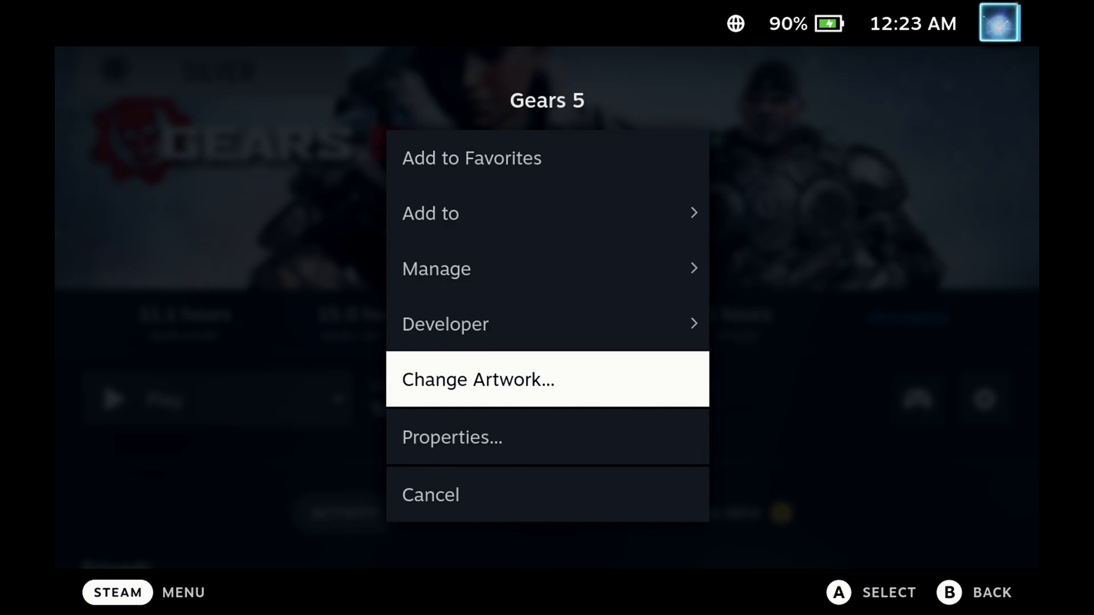
pyautogui.click(452, 437)
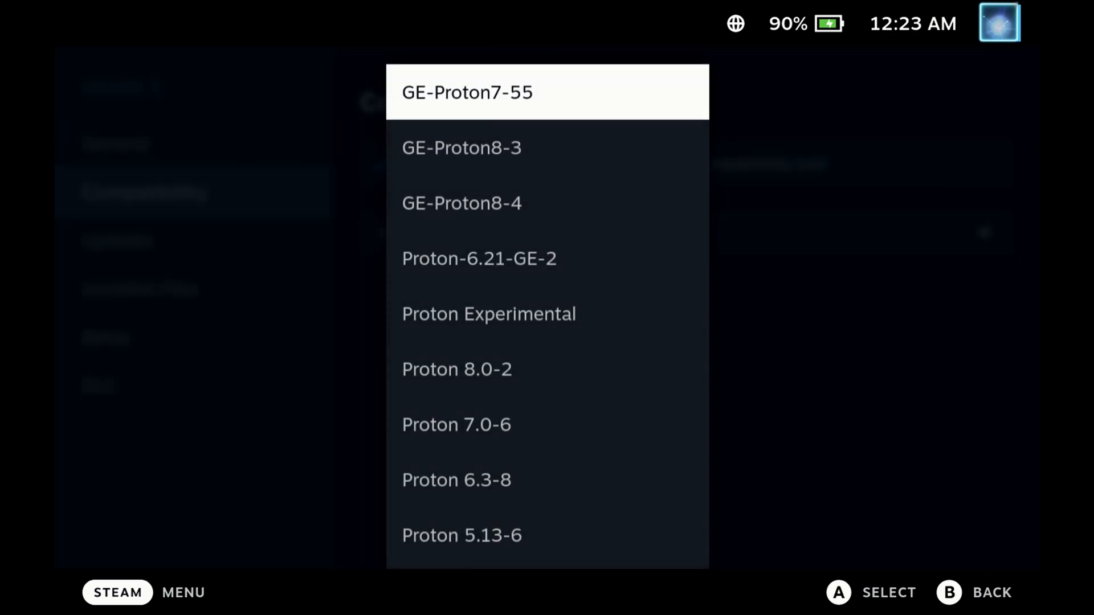
pyautogui.scroll(-3)
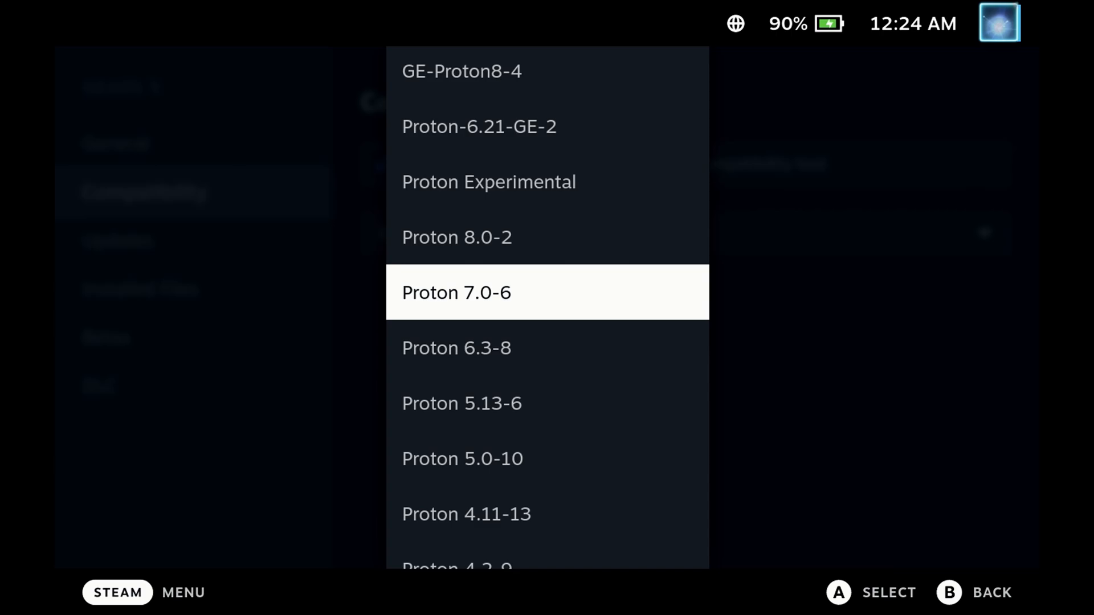
pyautogui.click(547, 292)
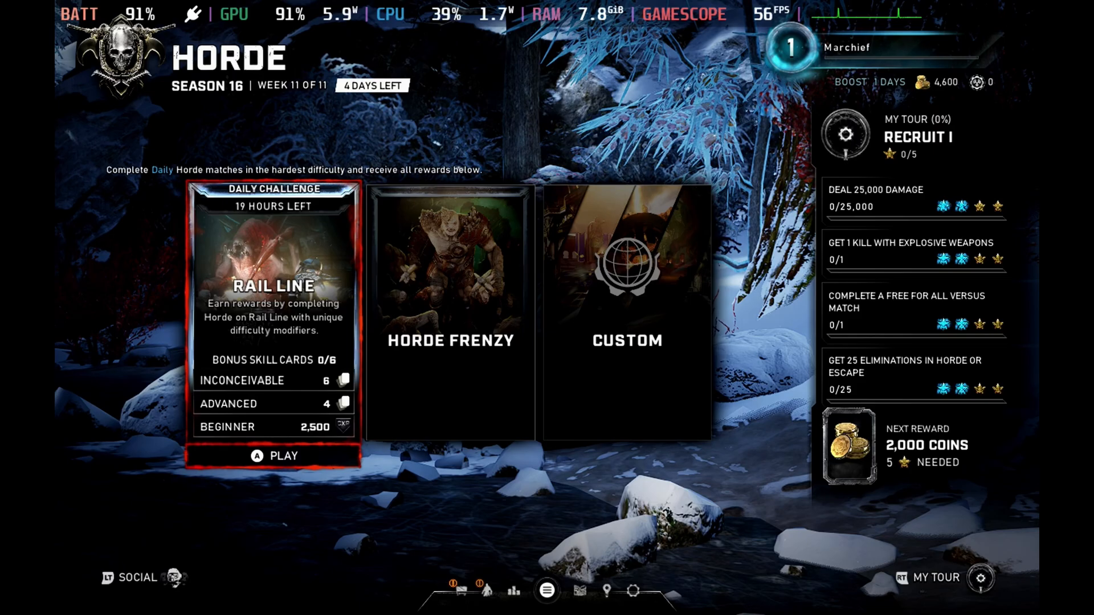
# - Play the Rail Line daily challenge from the Horde menu
pyautogui.click(273, 456)
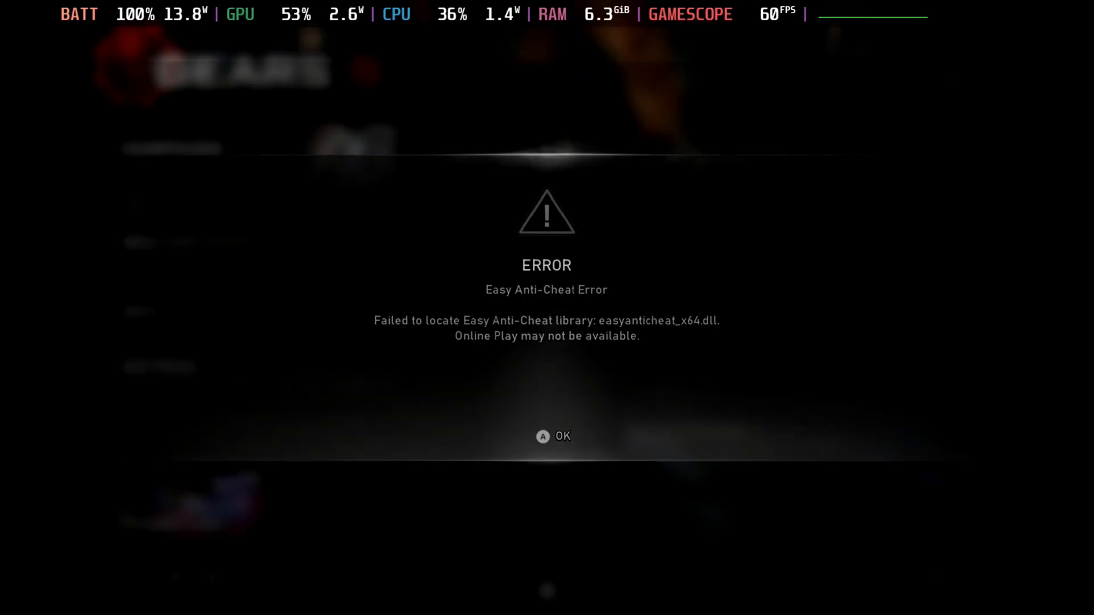
# - Dismiss the Easy Anti-Cheat error and the File not found dialog
pyautogui.click(552, 436)
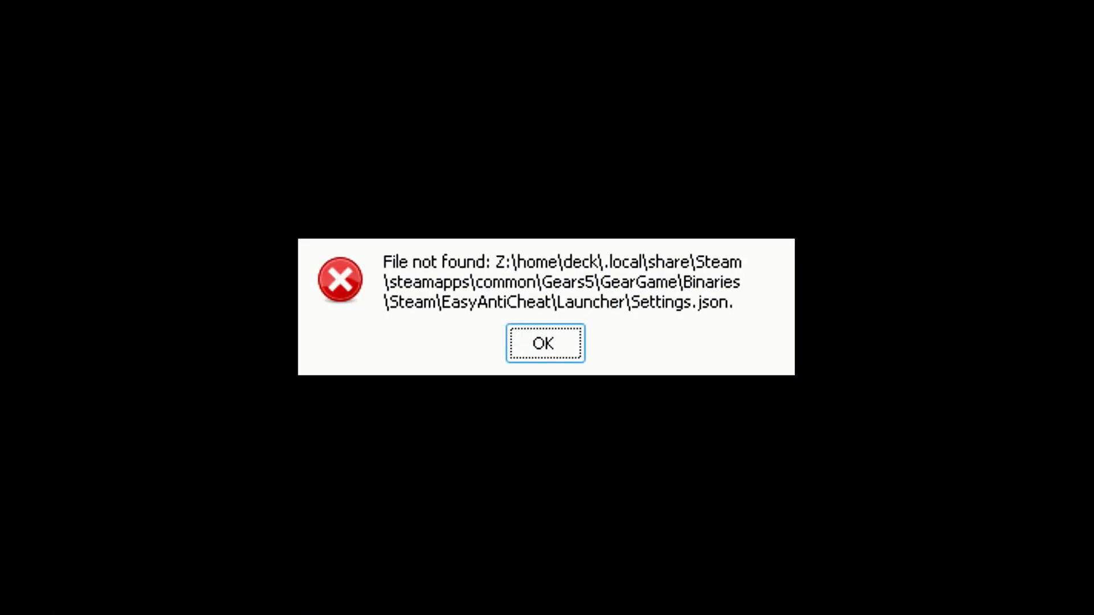
pyautogui.click(544, 343)
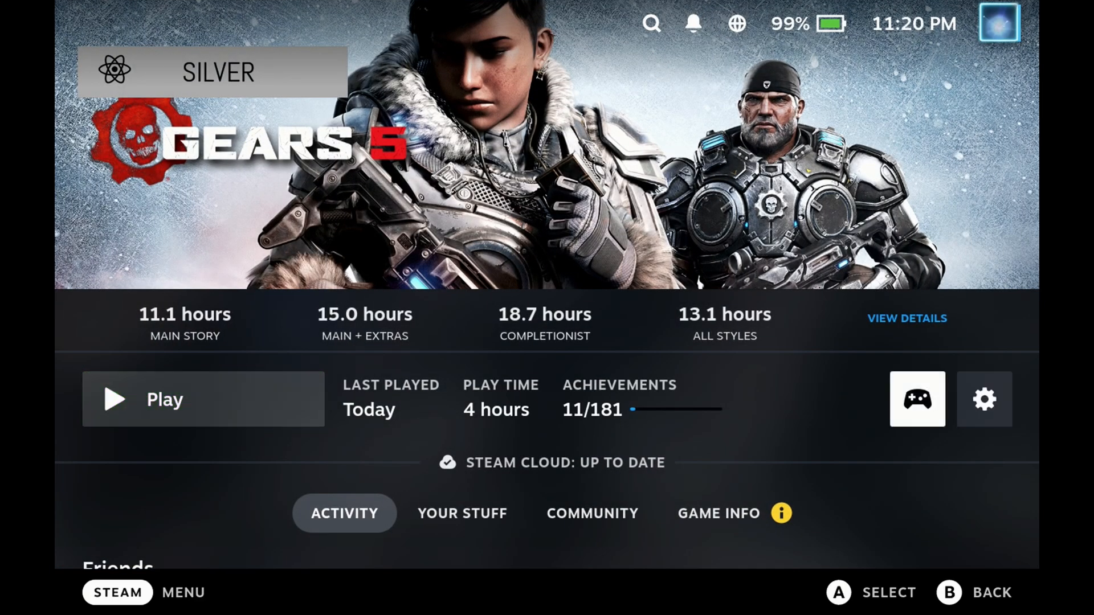
# - Relaunch Gears 5, then open Power from the Steam menu to reach Desktop Mode
pyautogui.click(983, 399)
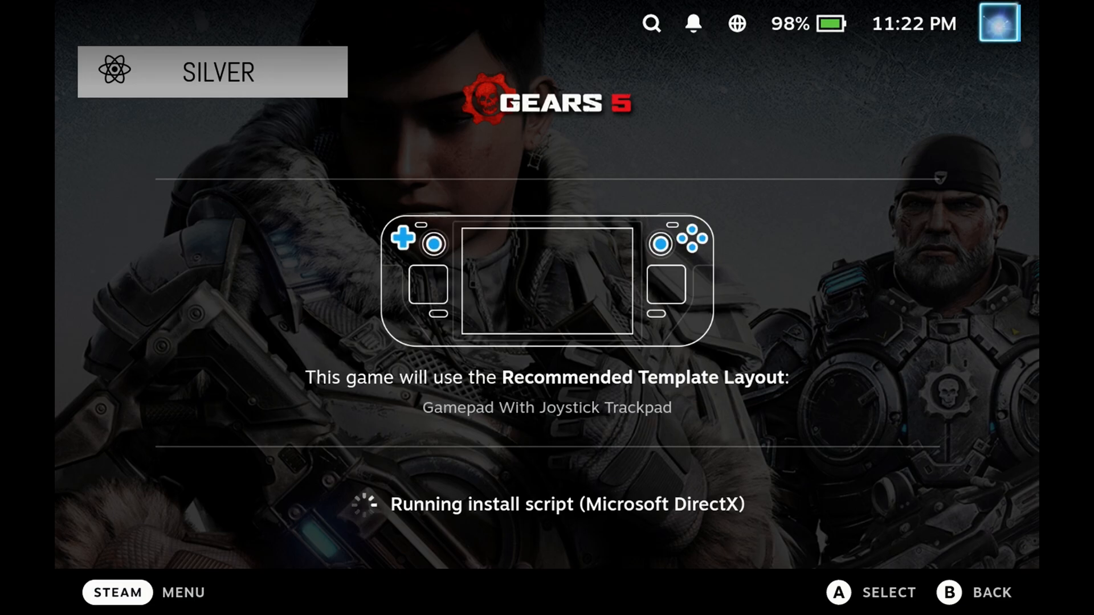
pyautogui.click(116, 592)
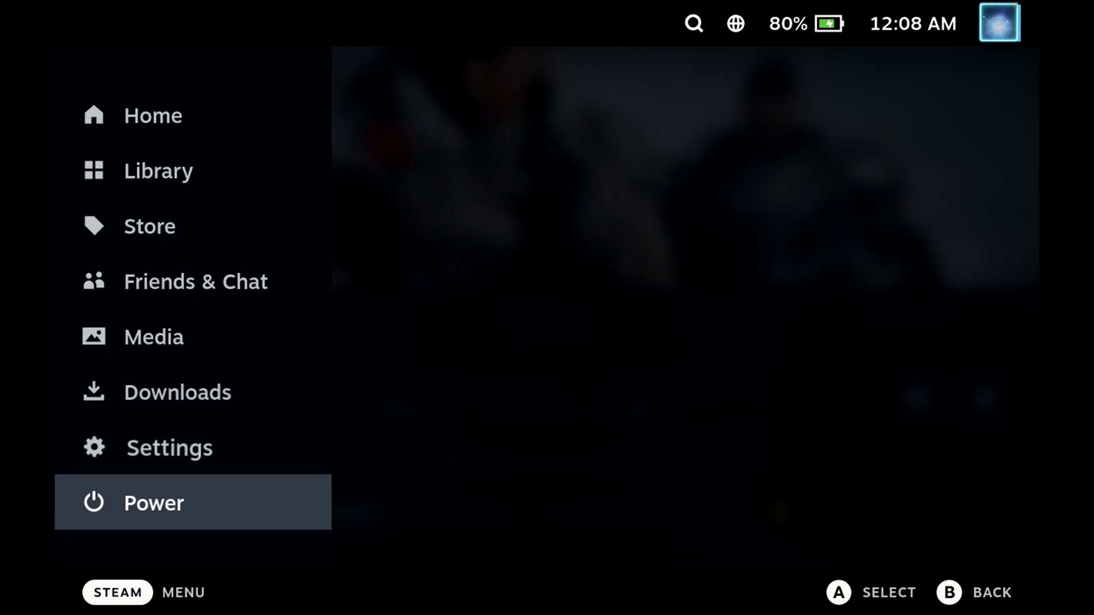
pyautogui.click(154, 502)
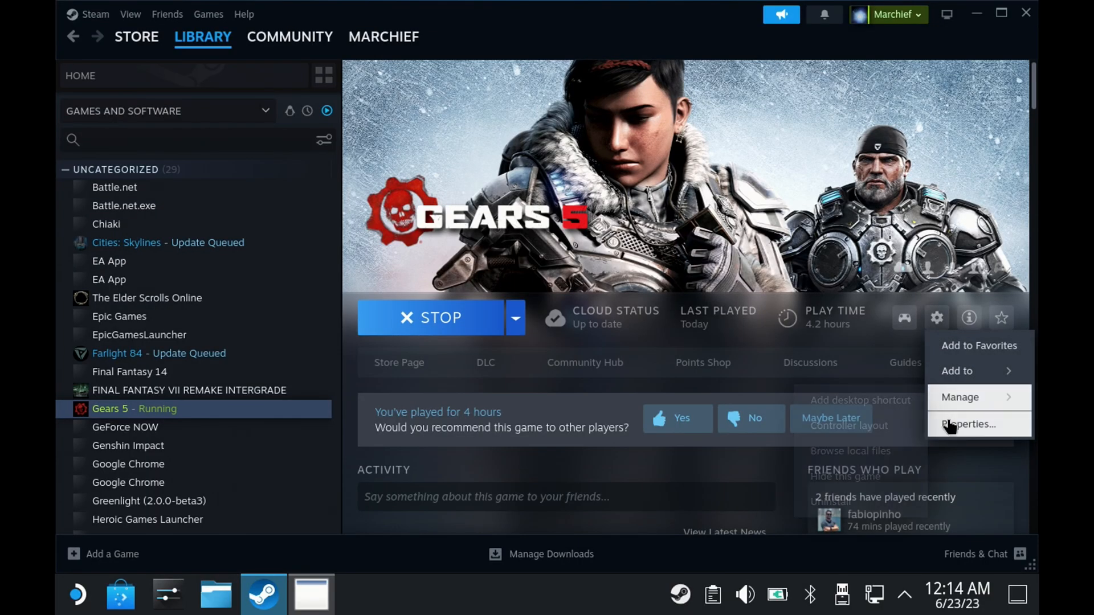
# - Browse Gears 5's installed files from its Properties into Dolphin
pyautogui.click(969, 424)
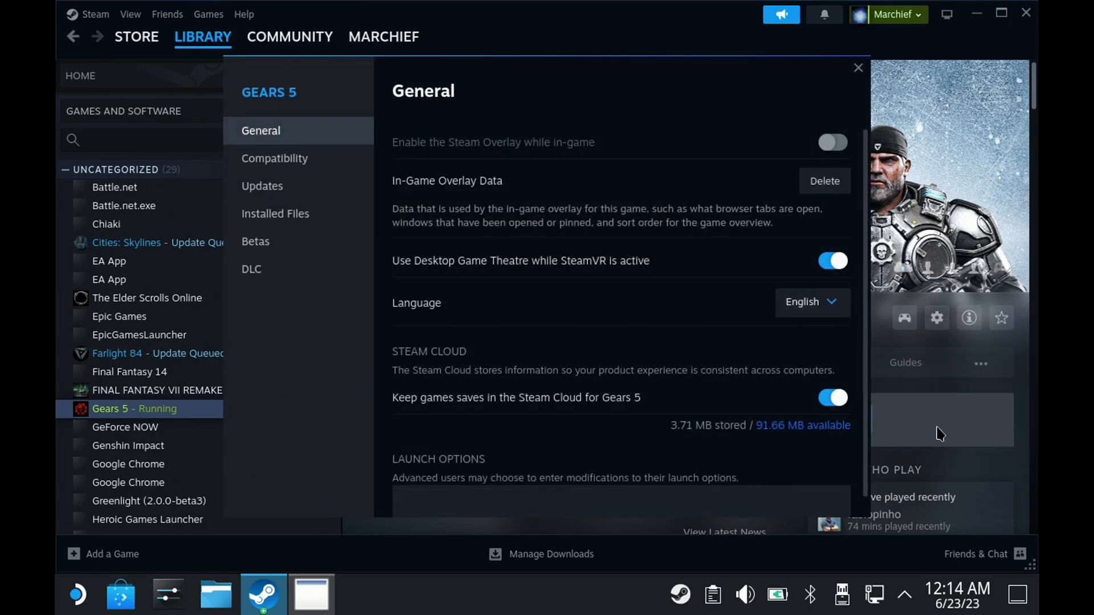
pyautogui.moveTo(299, 214)
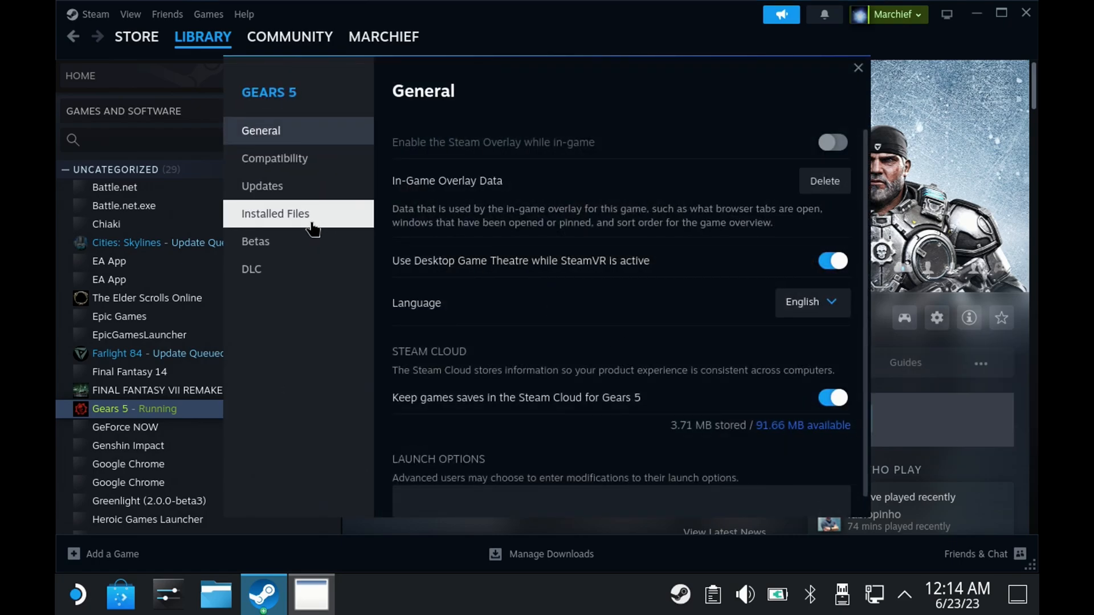
pyautogui.click(274, 214)
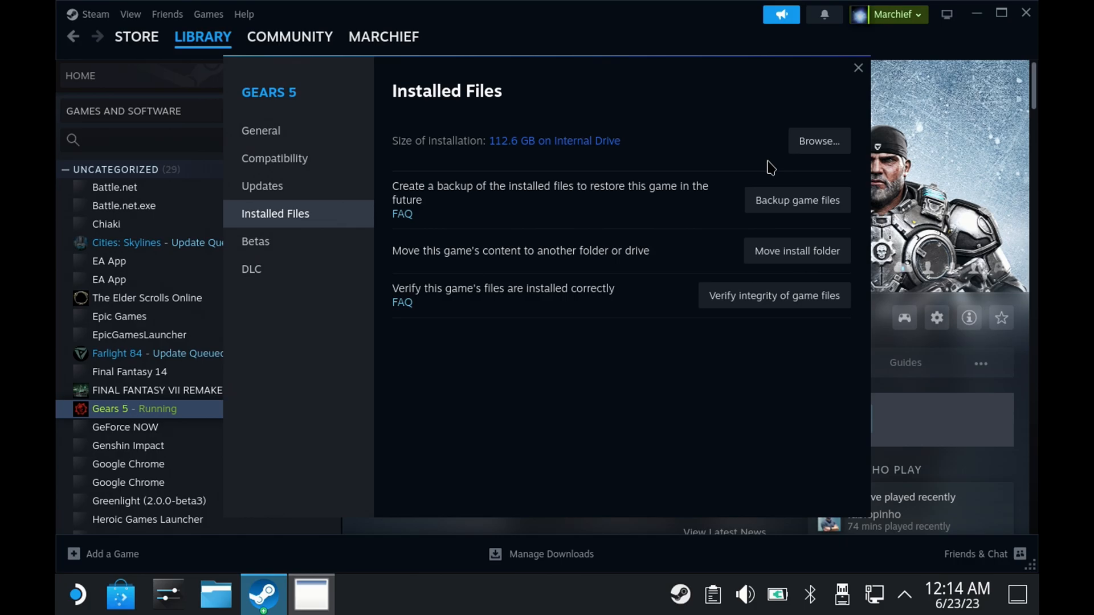
pyautogui.moveTo(818, 140)
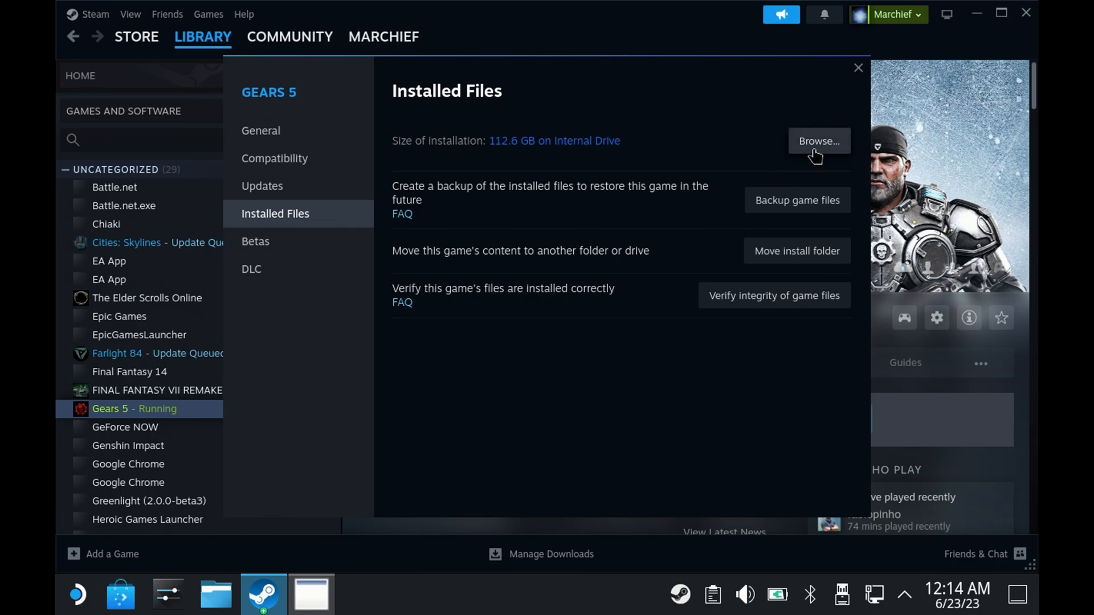
pyautogui.click(817, 142)
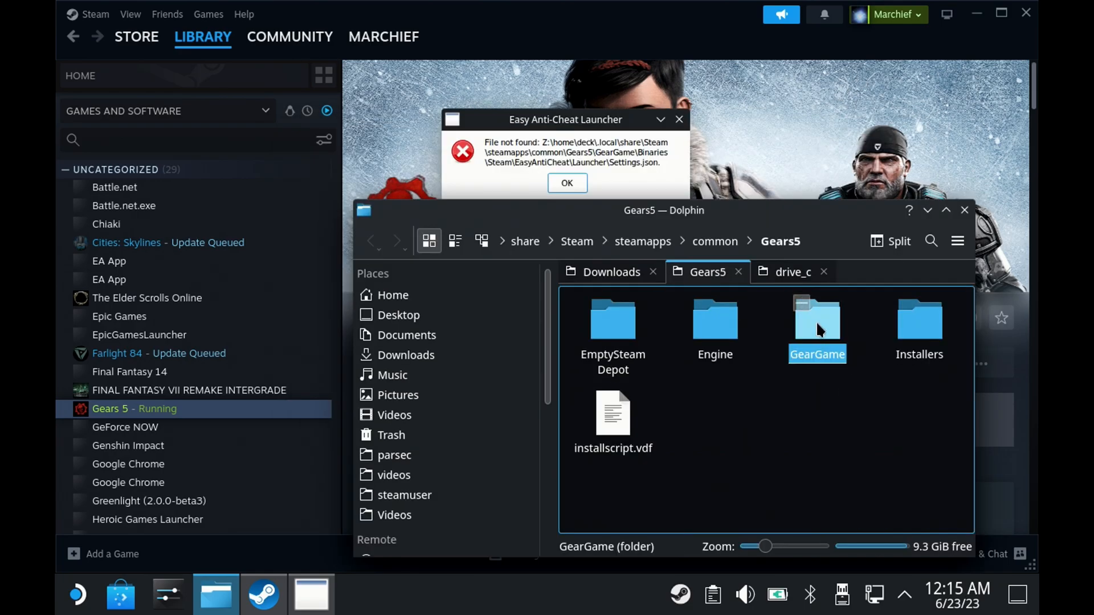
# - Navigate GearGame > Binaries > Steam, rename EasyAntiCheat-backup to EasyAntiCheat, and open it
pyautogui.doubleClick(817, 321)
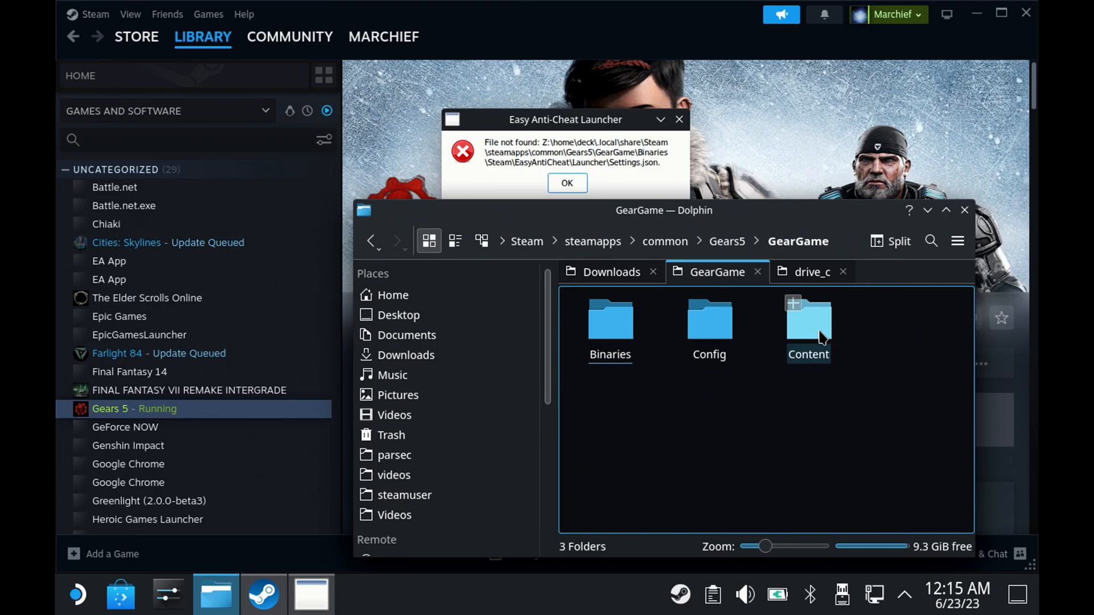
pyautogui.click(609, 328)
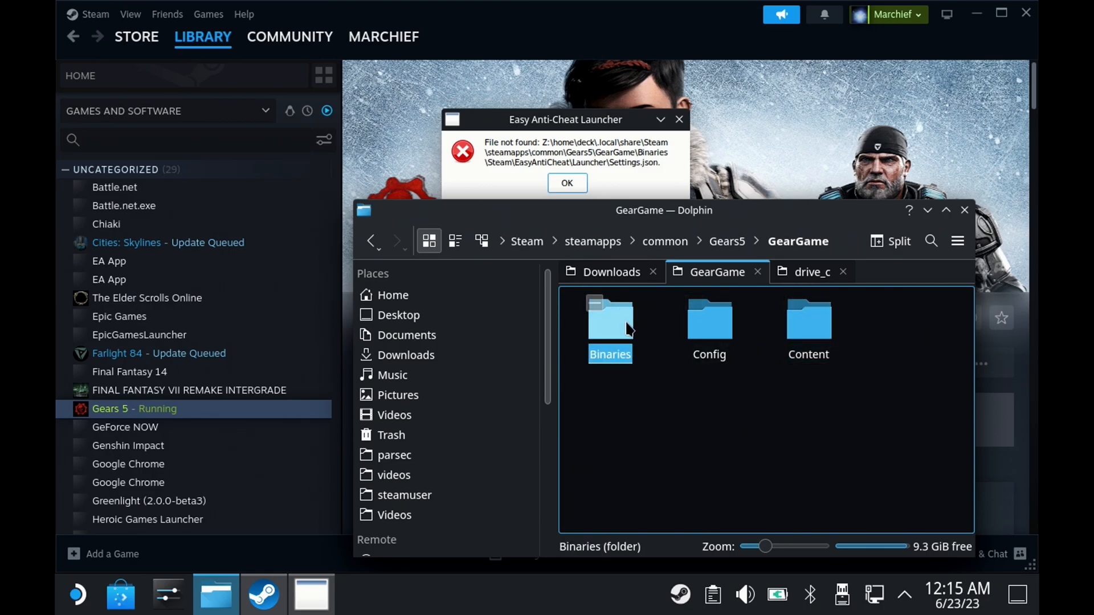
pyautogui.doubleClick(609, 326)
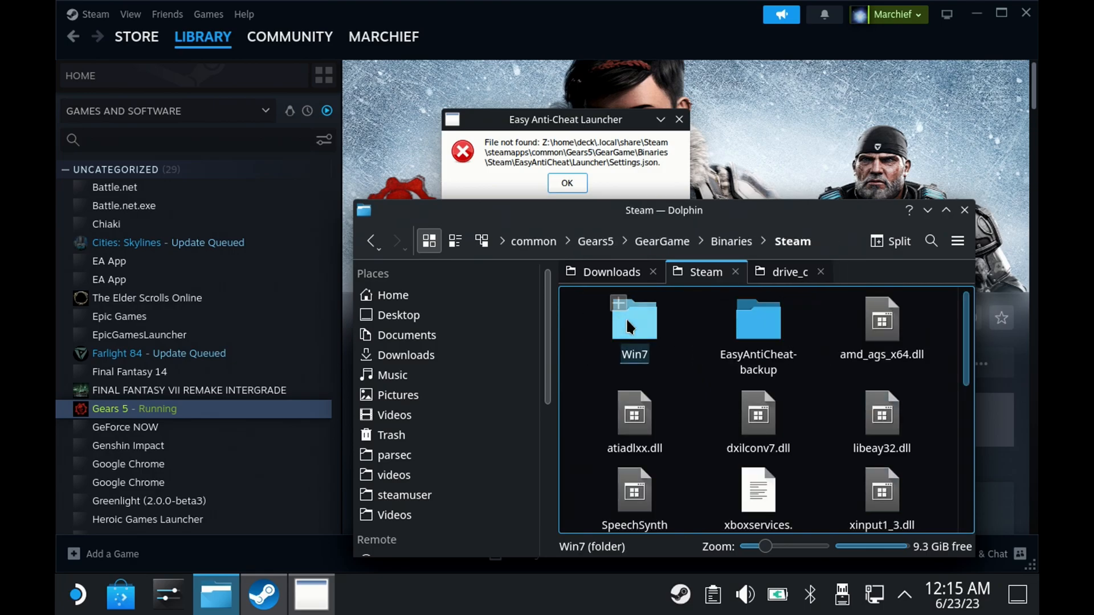
pyautogui.click(758, 328)
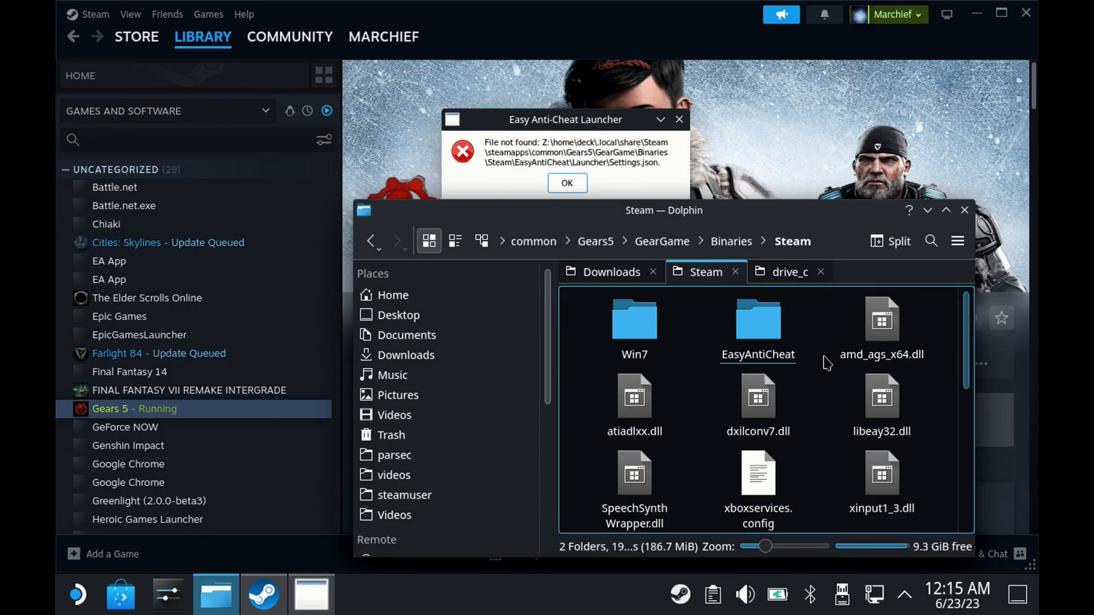
pyautogui.doubleClick(758, 320)
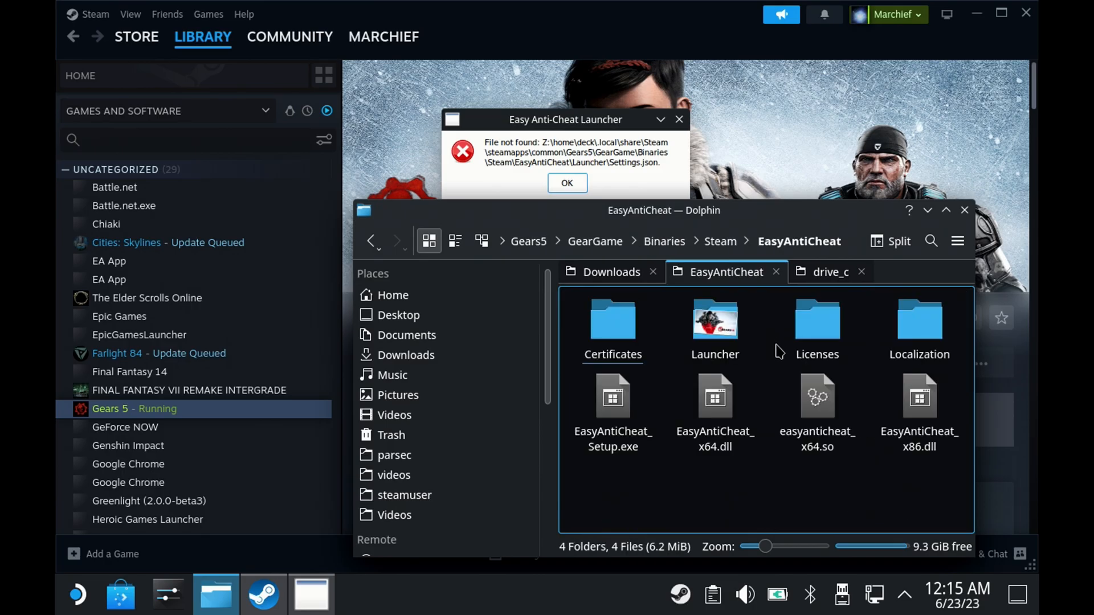